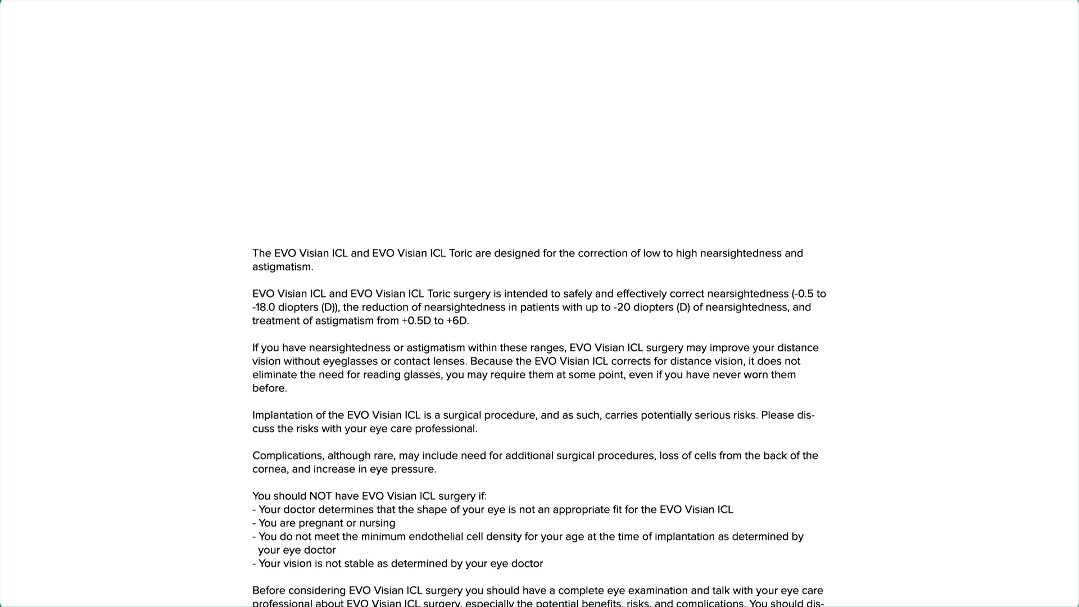
{"action": "scroll", "scroll_direction": "down", "scroll_amount": 3}
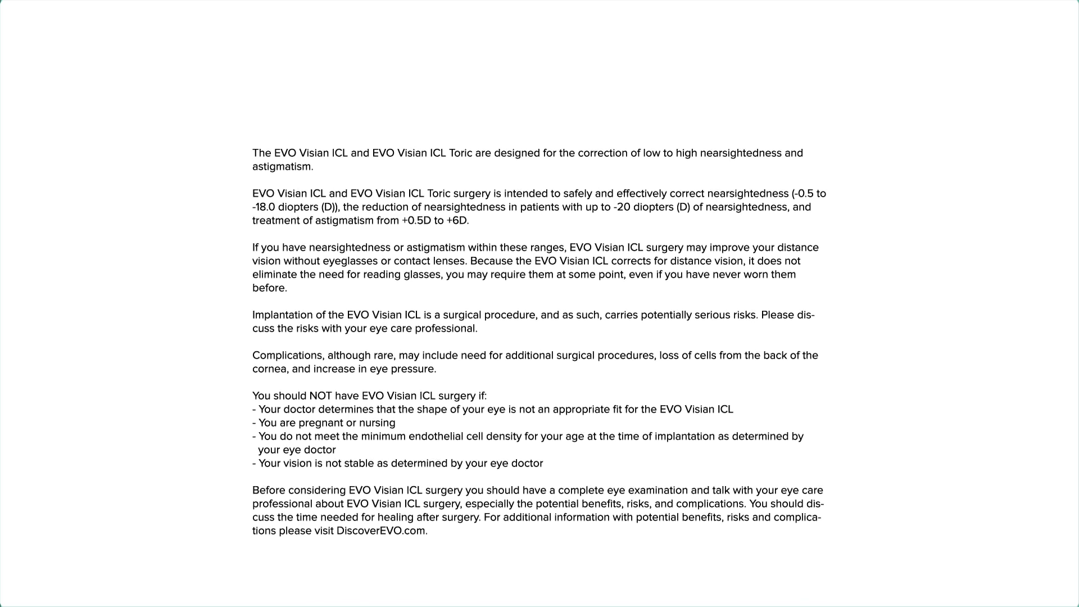
{"action": "scroll", "scroll_direction": "down", "scroll_amount": 3}
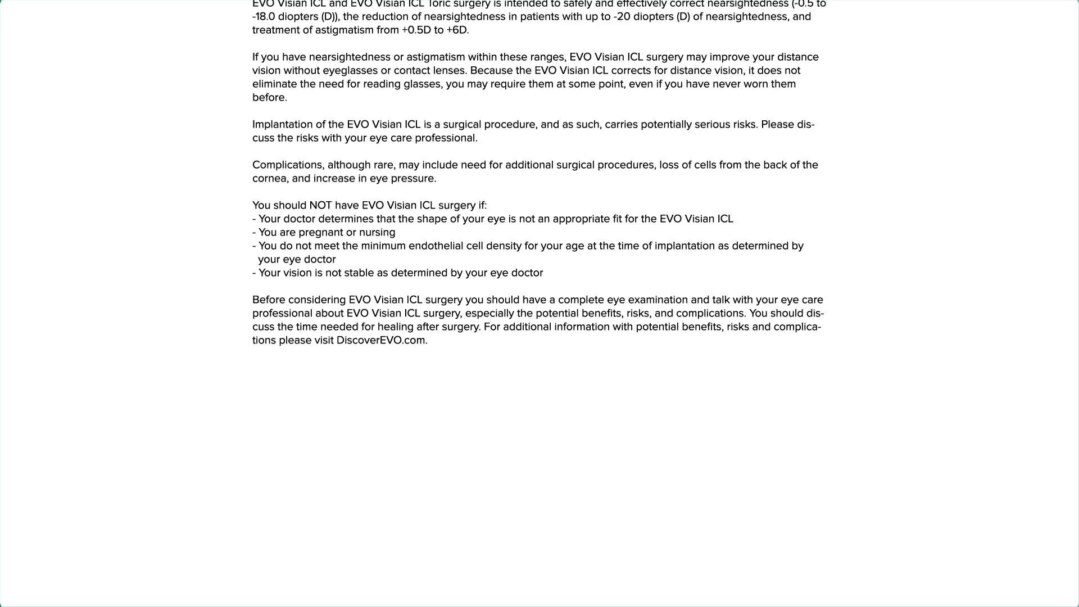
{"action": "scroll", "scroll_direction": "down", "scroll_amount": 3}
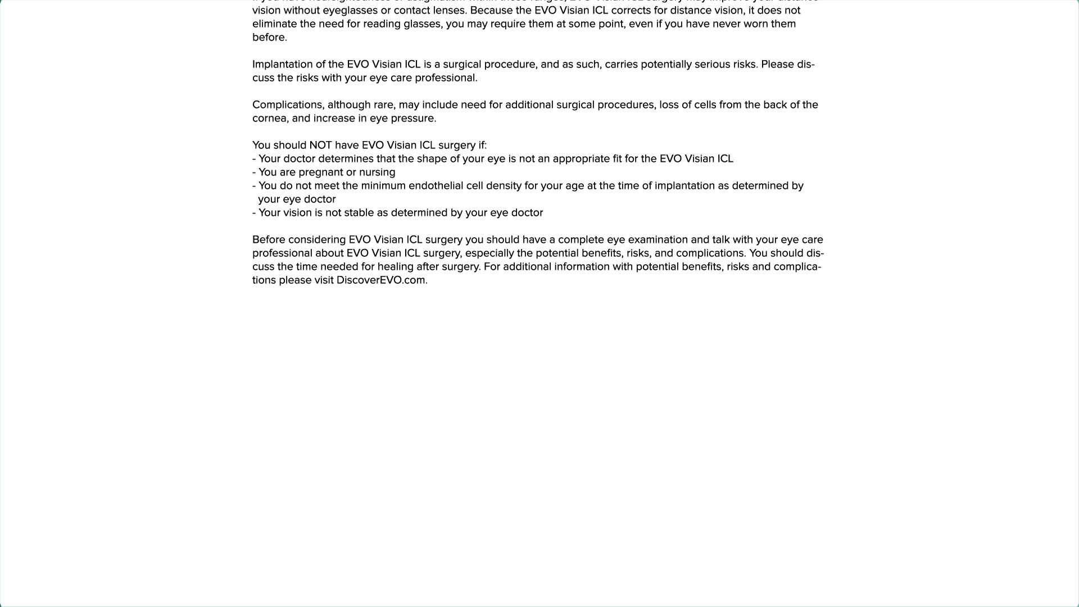
{"action": "scroll", "scroll_direction": "down", "scroll_amount": 3}
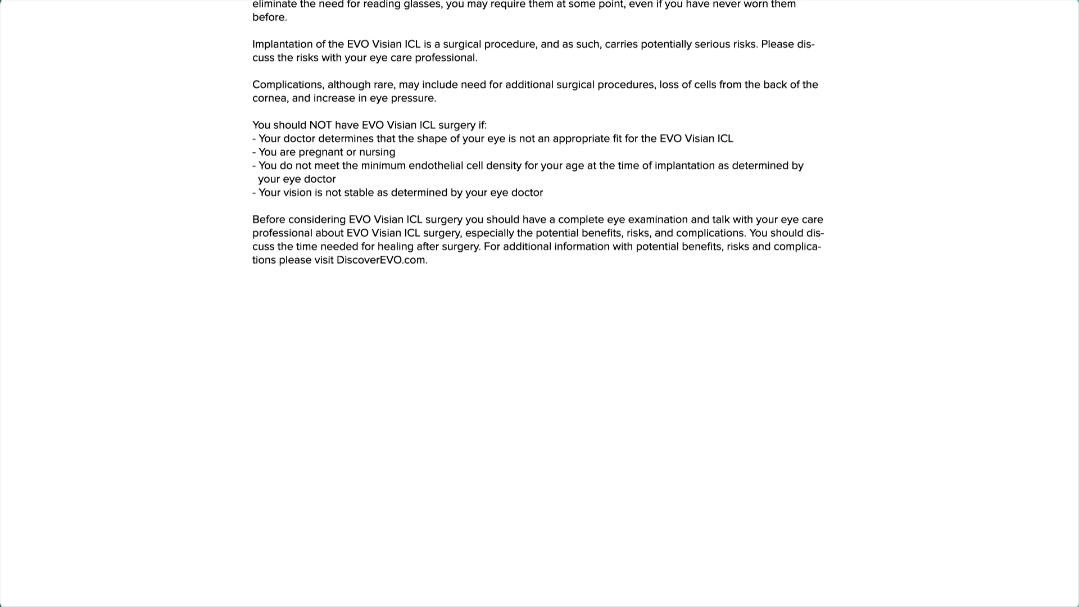
{"action": "scroll", "scroll_direction": "down", "scroll_amount": 3}
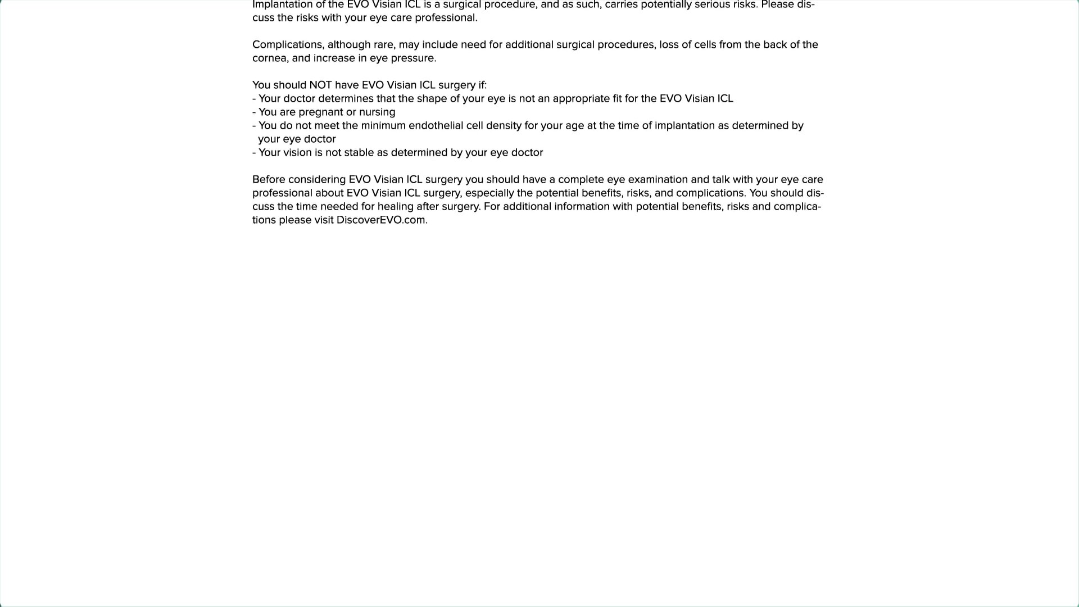
{"action": "scroll", "scroll_direction": "down", "scroll_amount": 3}
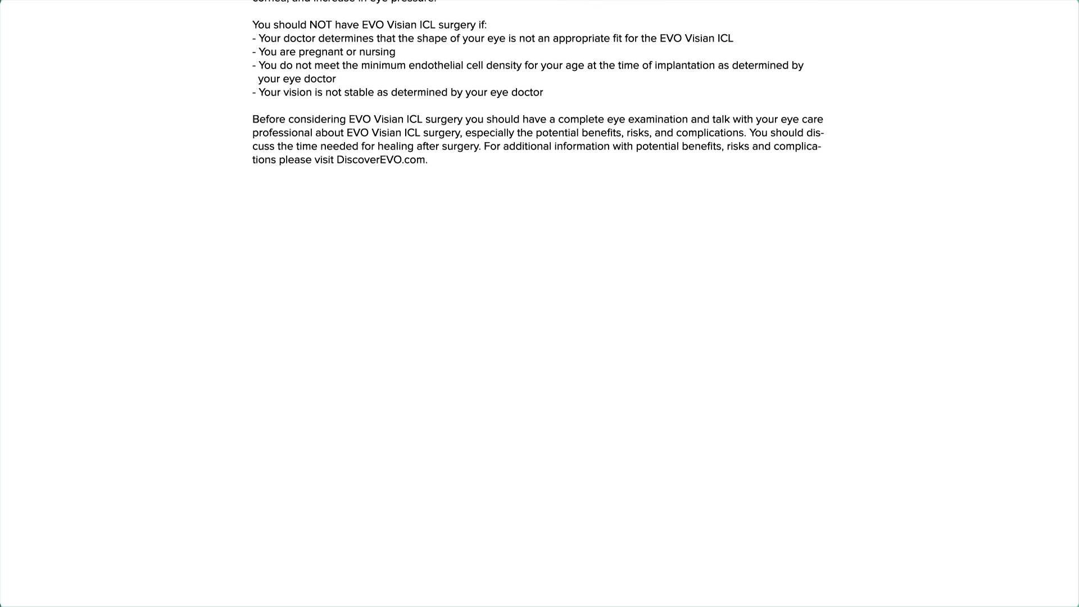
{"action": "scroll", "scroll_direction": "down", "scroll_amount": 3}
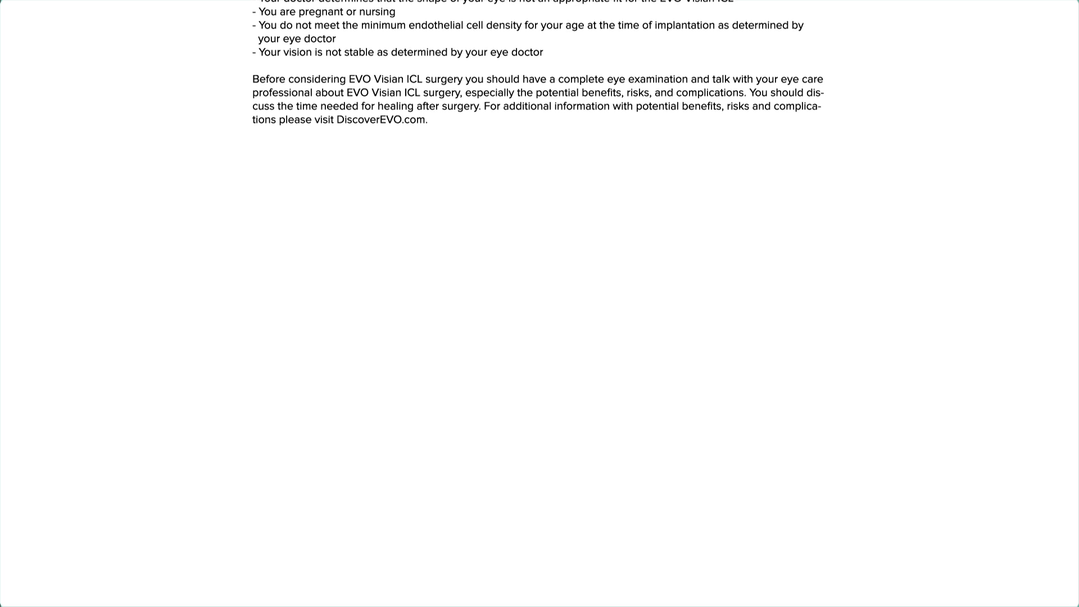
{"action": "scroll", "scroll_direction": "down", "scroll_amount": 3}
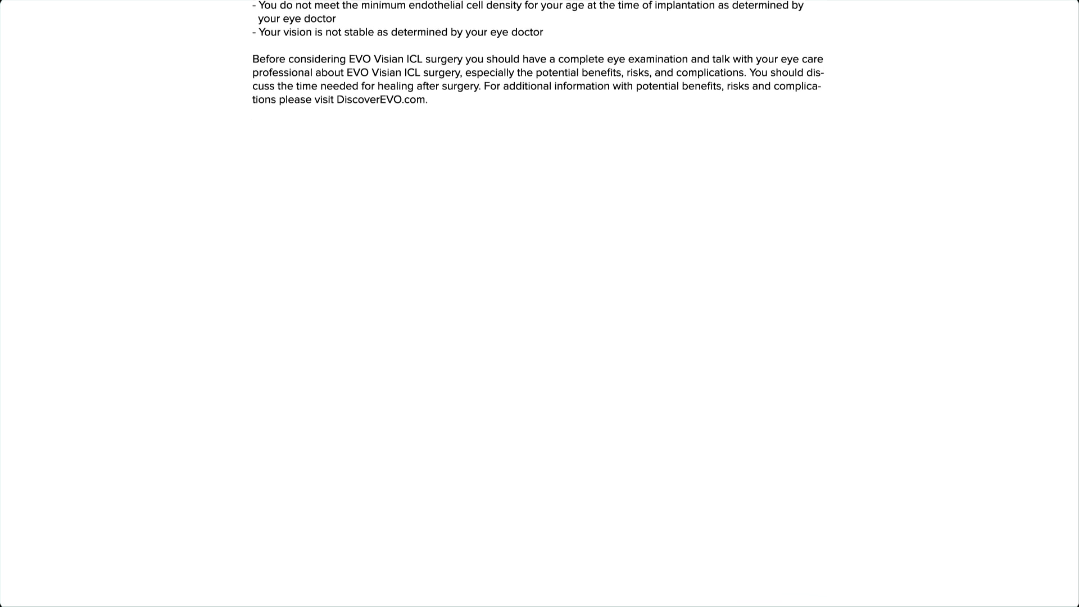
{"action": "scroll", "scroll_direction": "down", "scroll_amount": 3}
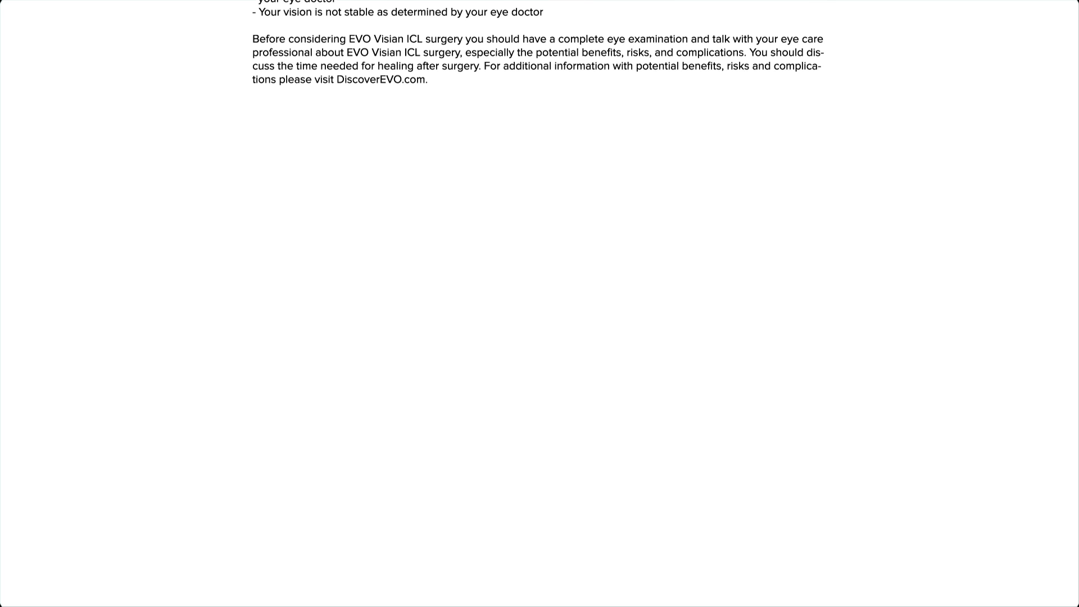